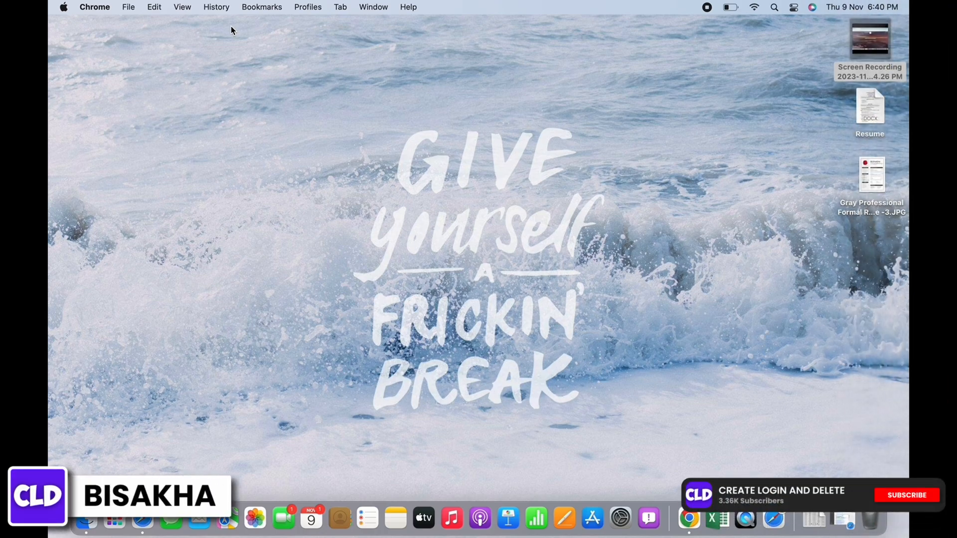
# Launch Chrome with the Person 1 profile and find the H&R Block Canada result for 'hrblock login'.
pyautogui.click(906, 496)
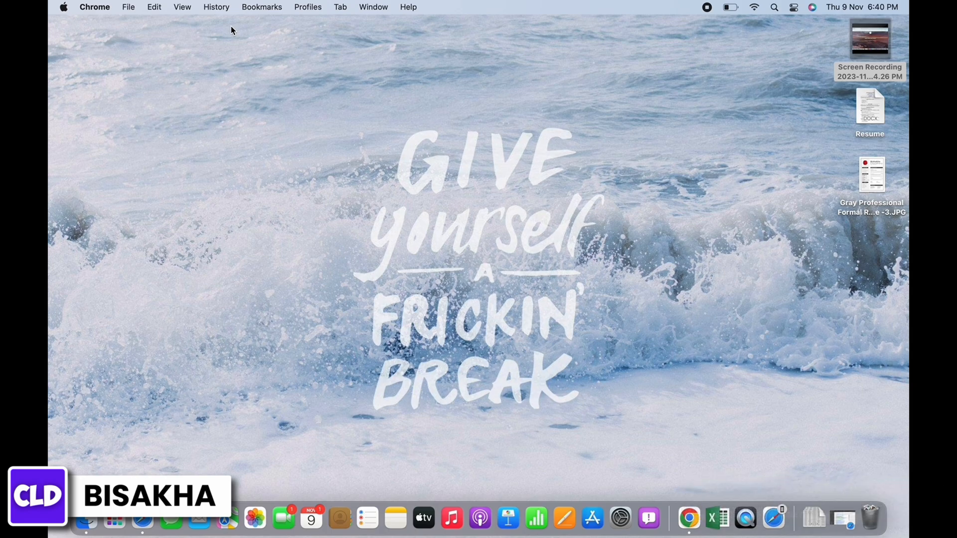
pyautogui.click(688, 519)
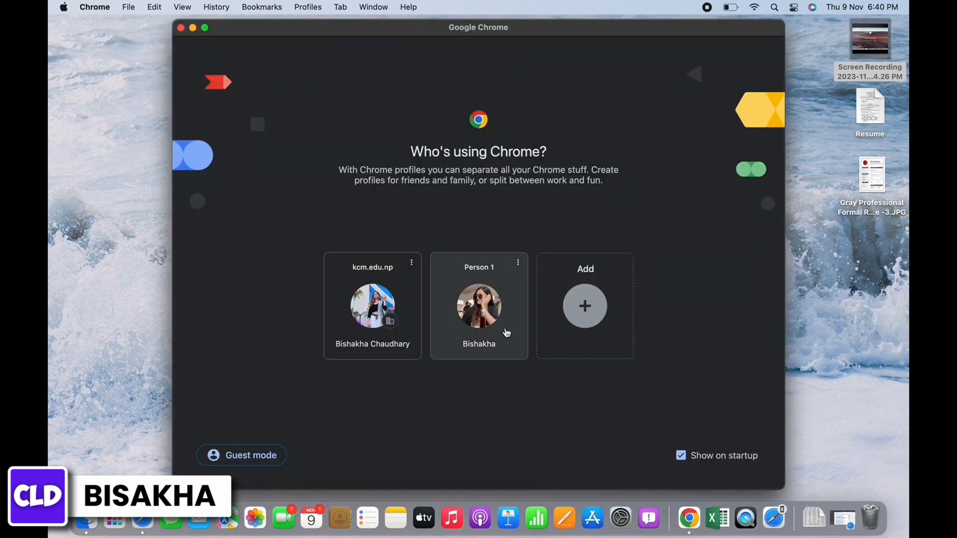
pyautogui.click(479, 305)
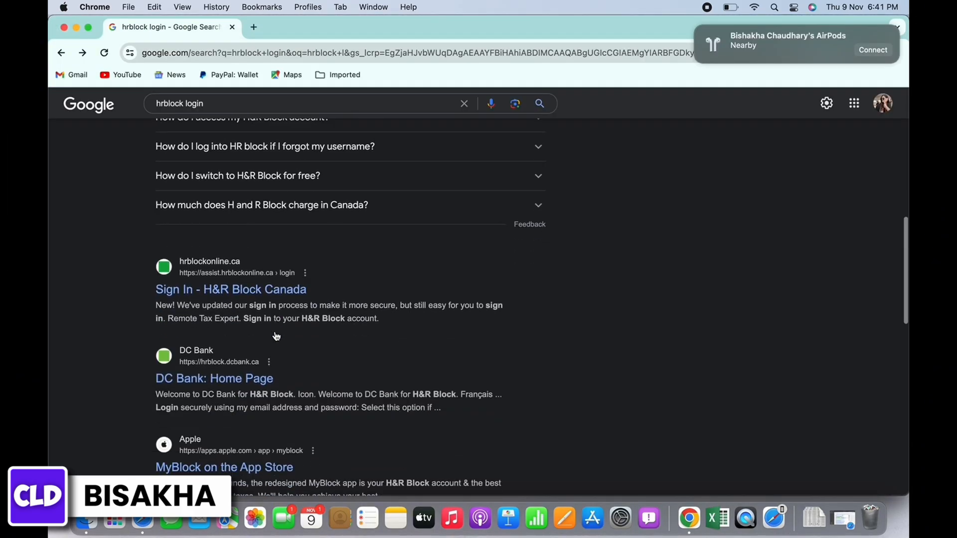
pyautogui.scroll(-3)
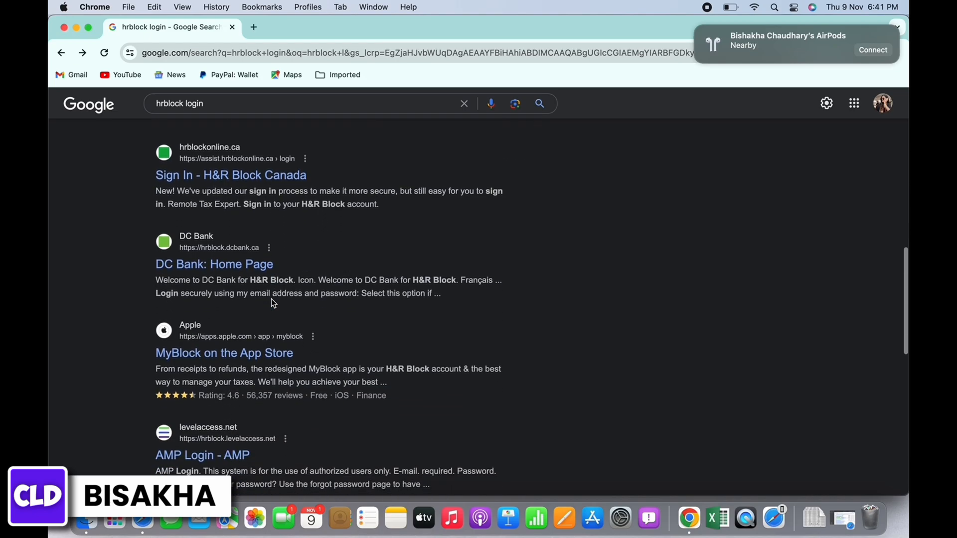
pyautogui.scroll(-3)
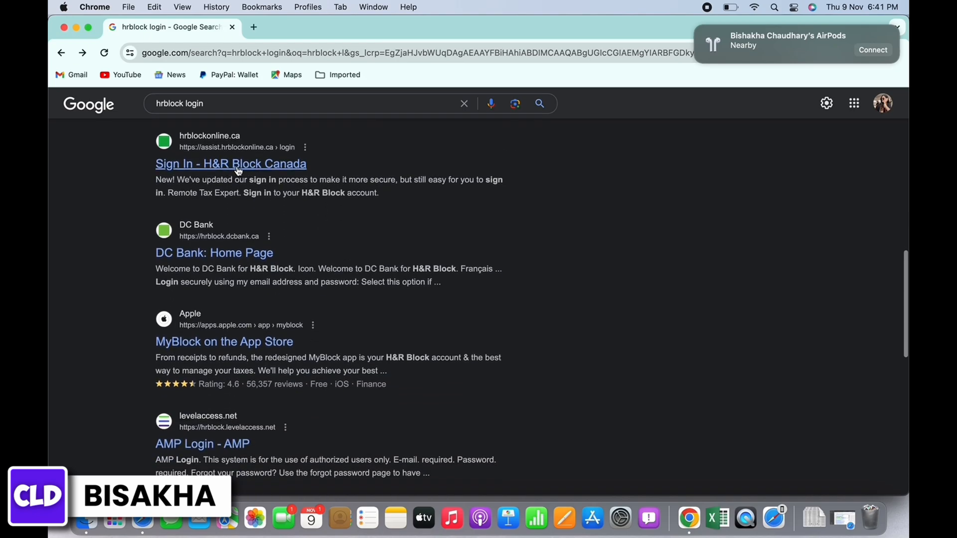
# Open the H&R Block Canada sign-in page and fill in the autofilled email and a password.
pyautogui.click(230, 163)
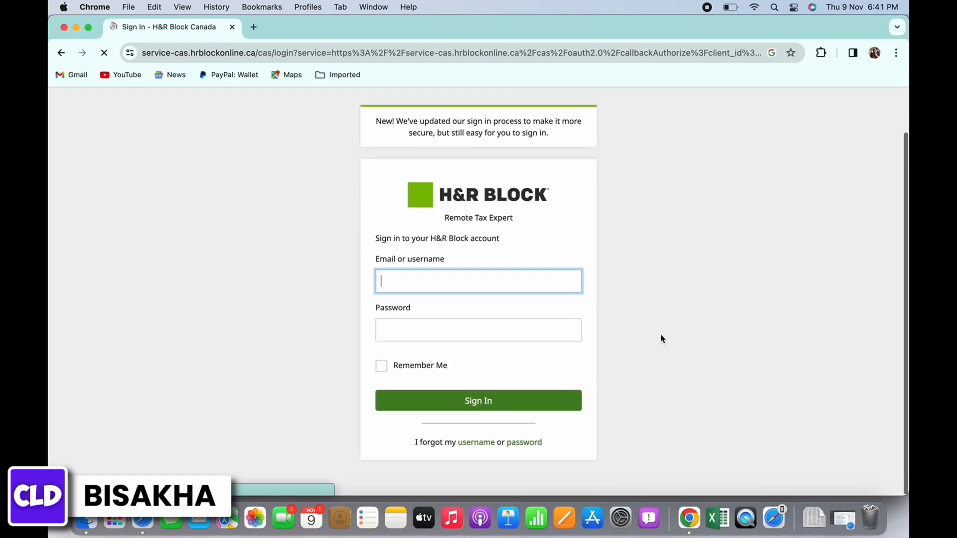
pyautogui.click(478, 280)
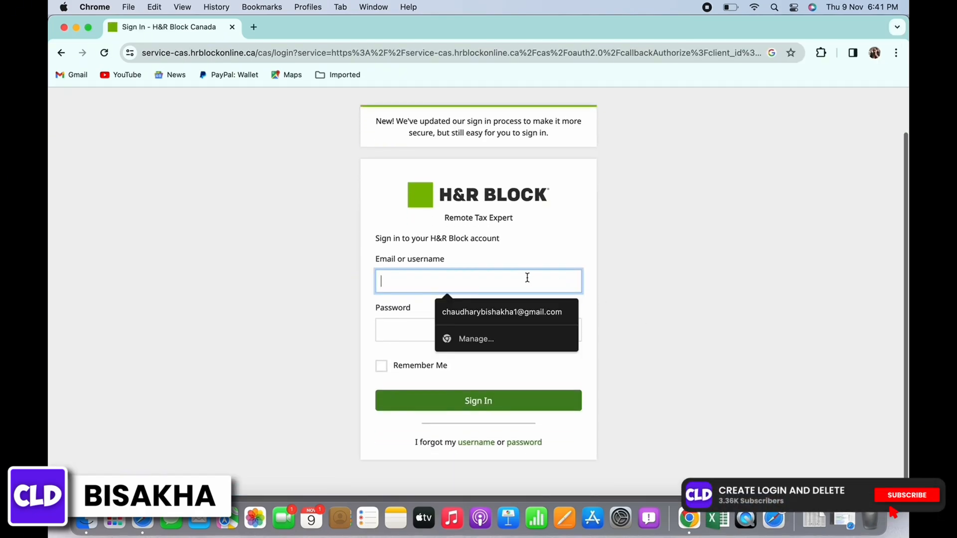
pyautogui.click(502, 312)
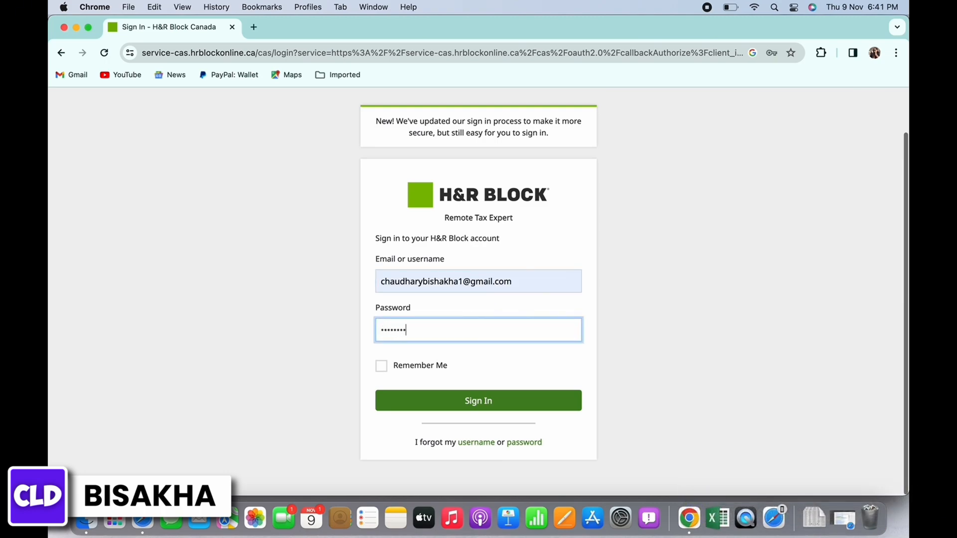
pyautogui.write('•')
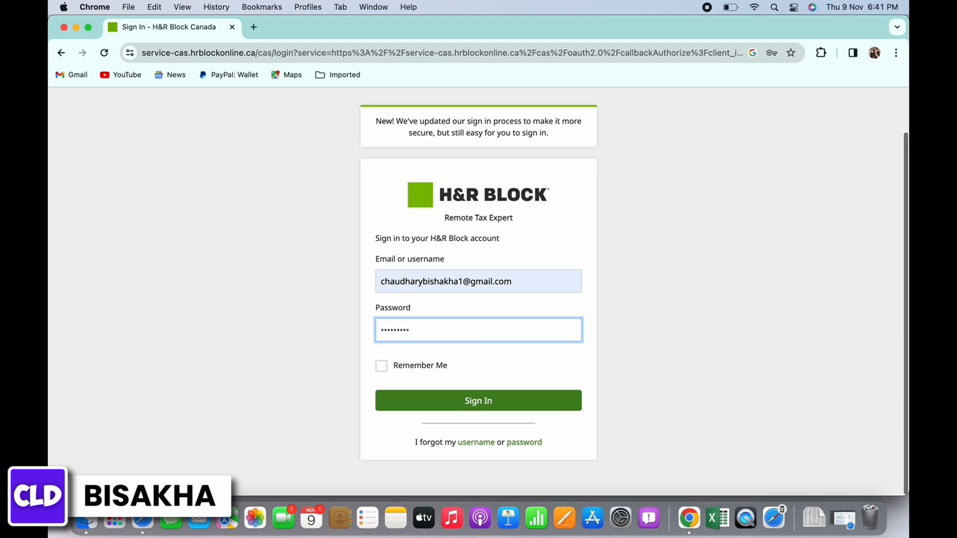
pyautogui.moveTo(483, 324)
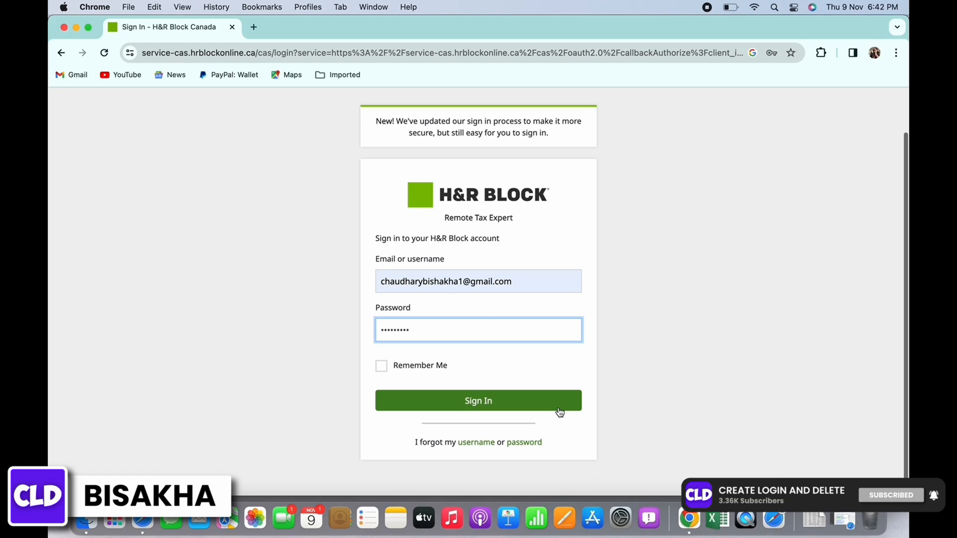
# Submit the sign-in form with the green Sign In button.
pyautogui.click(478, 400)
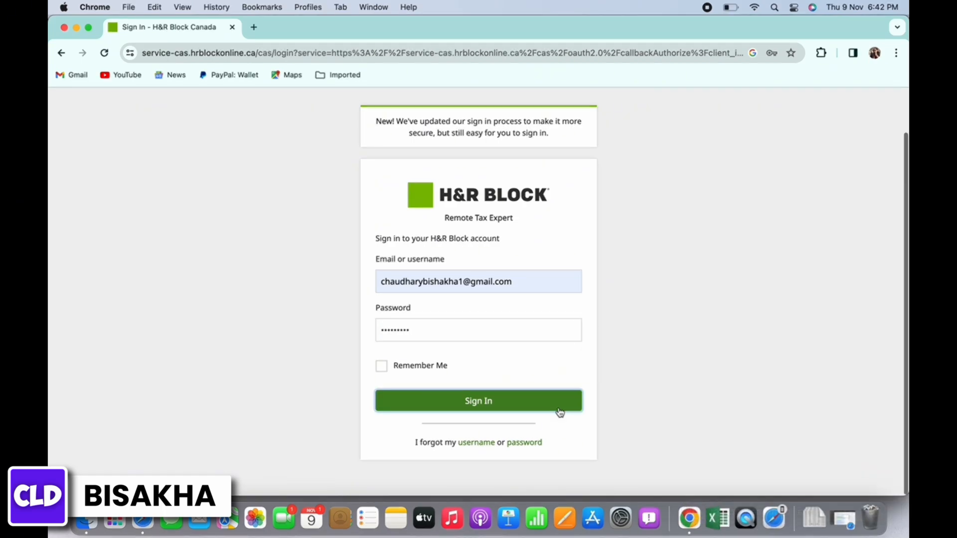